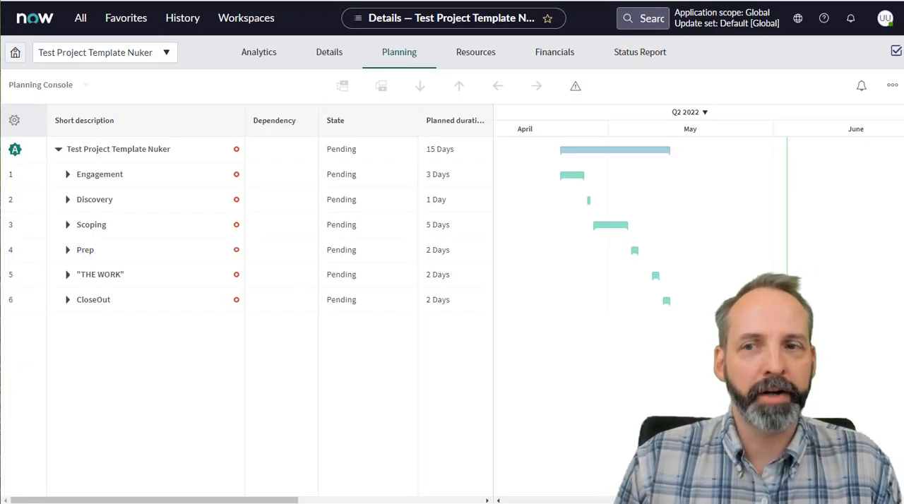
Expand and collapse the Engagement and Scoping phases to review their tasks.
click(100, 174)
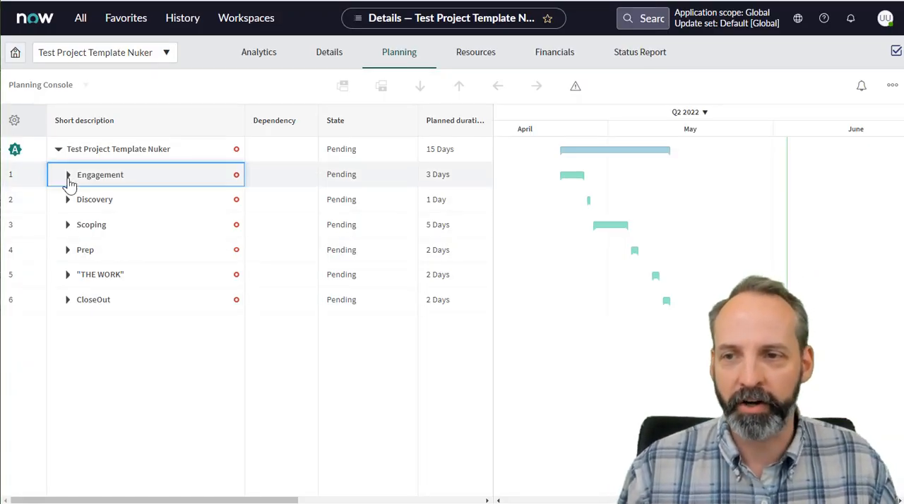
click(68, 174)
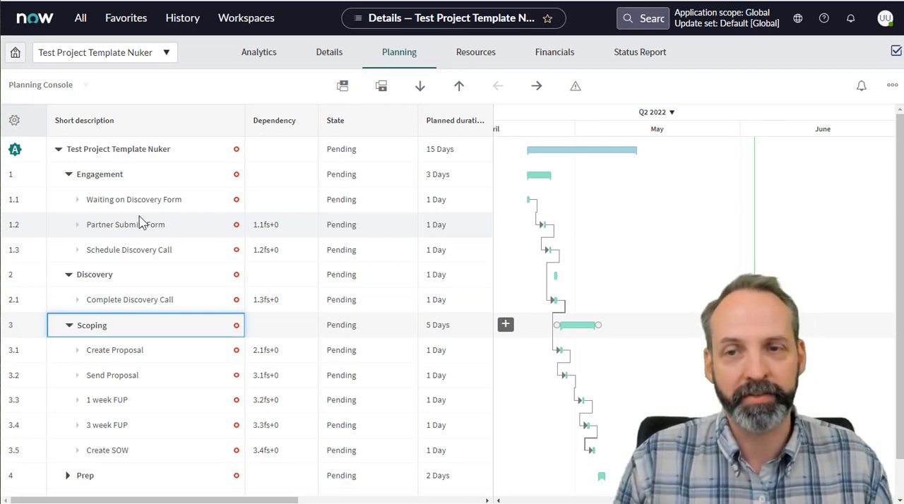
click(76, 175)
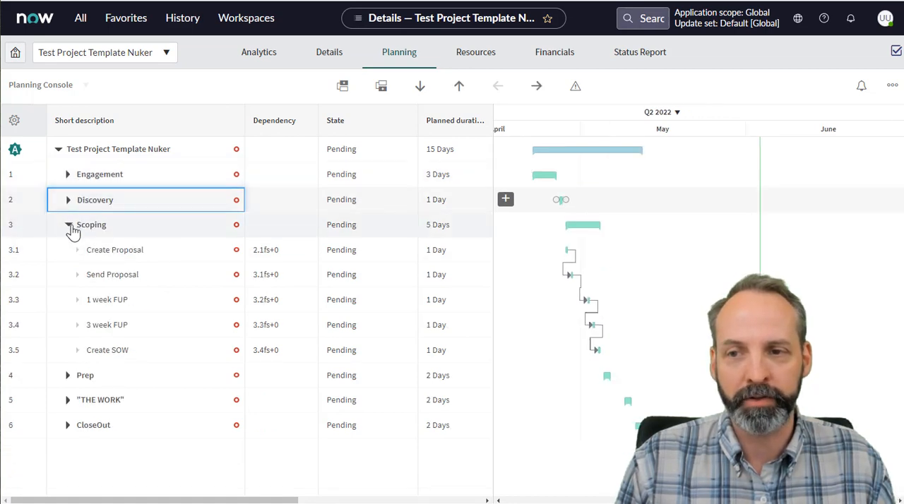
click(68, 225)
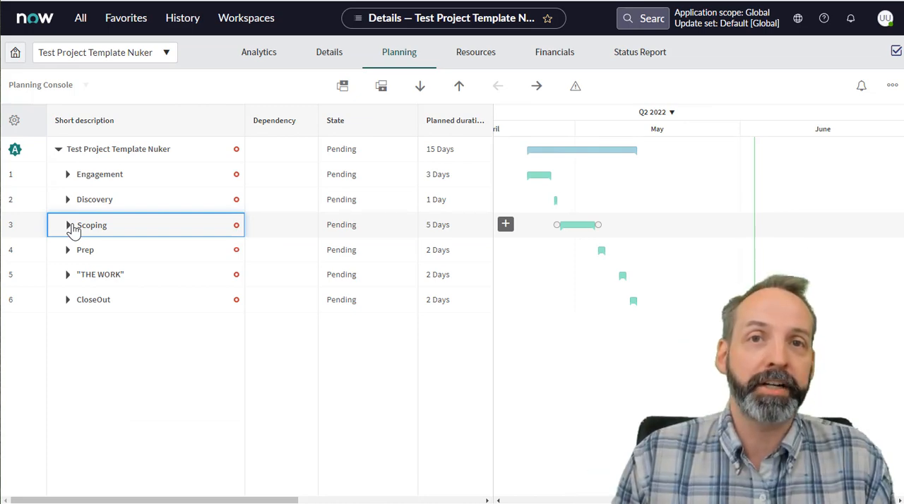
mouse_move(793, 93)
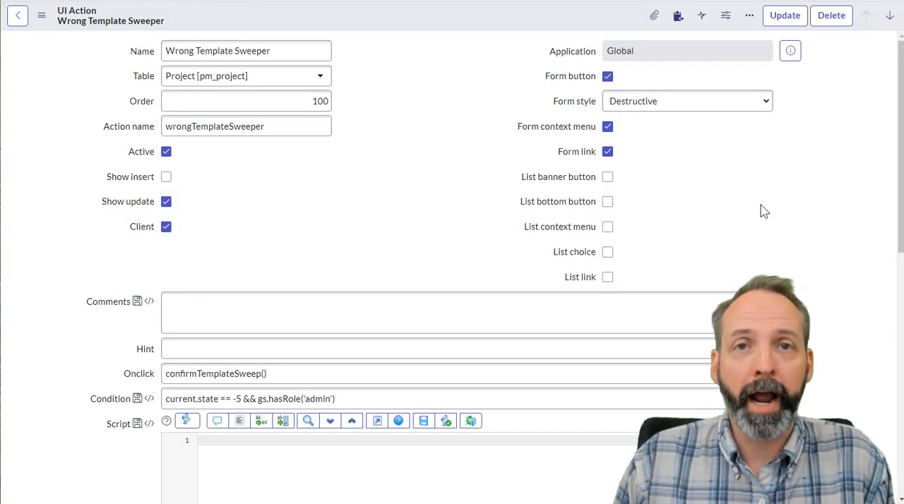
Keep the UI action's form style set to Destructive so the button shows red.
click(245, 51)
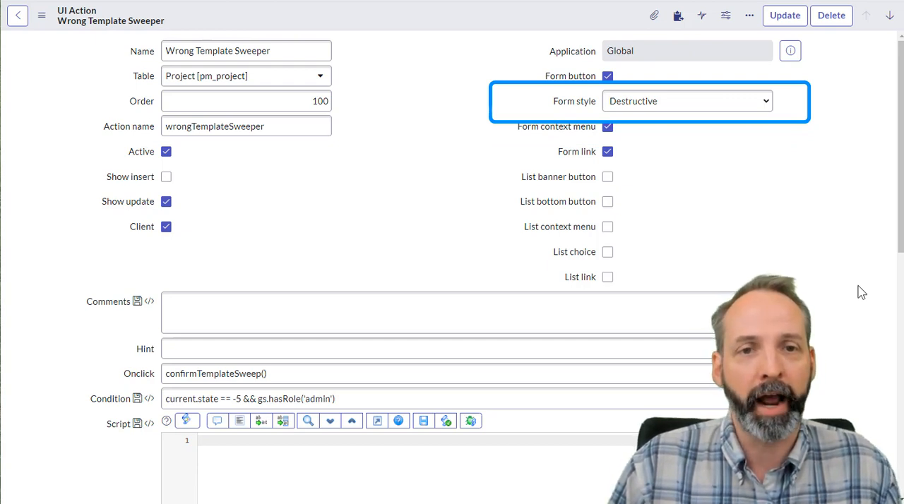
click(686, 101)
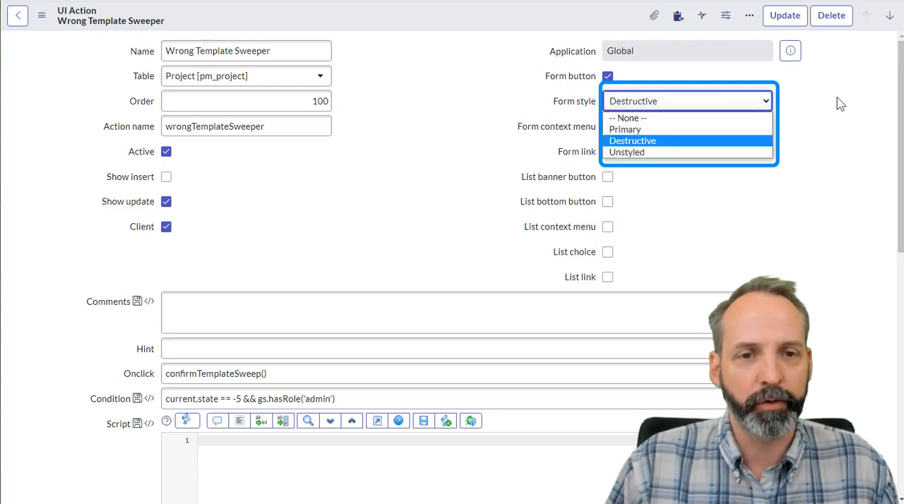
click(632, 141)
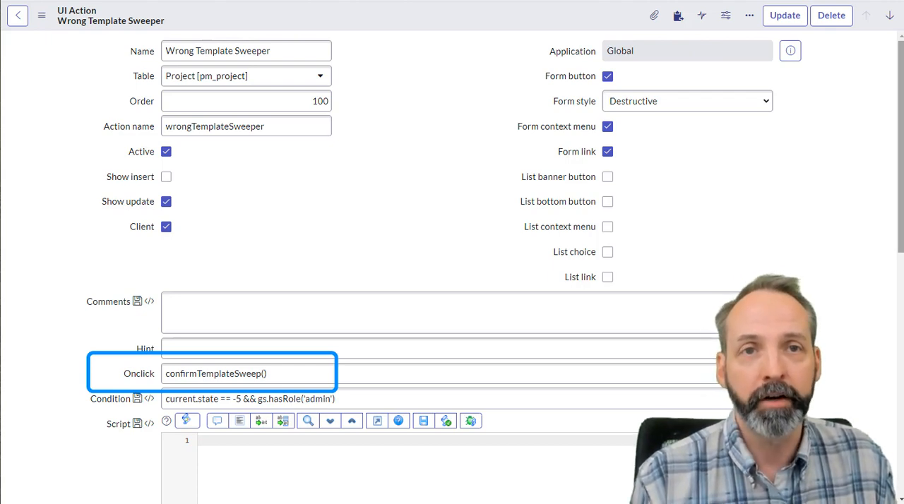
Review the confirm/alert code in the Script field and save the UI action.
scroll(down, 3)
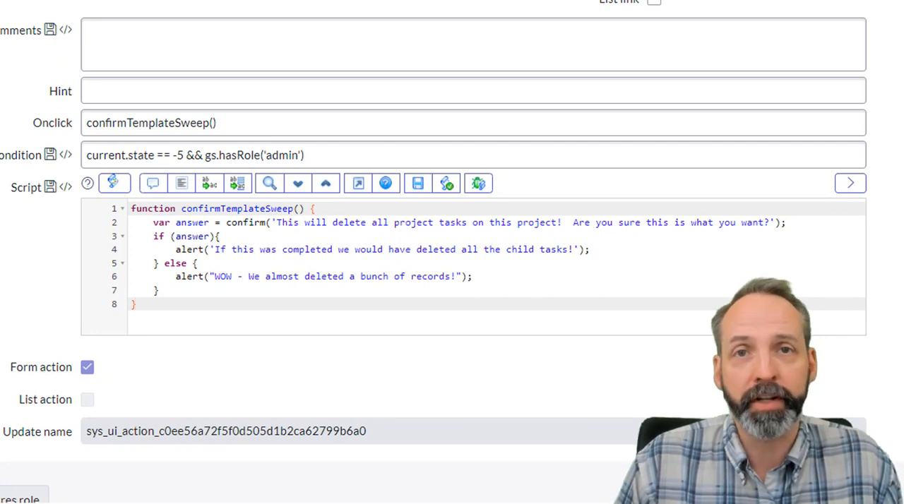
click(459, 223)
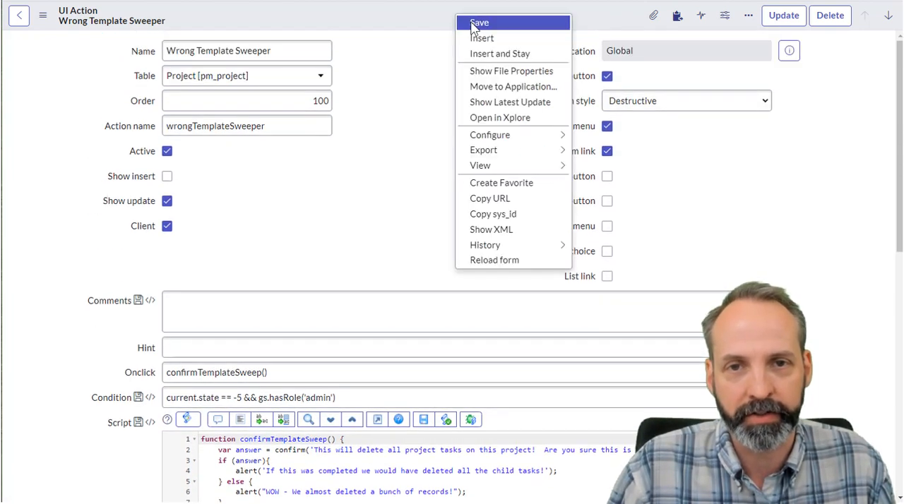
click(479, 22)
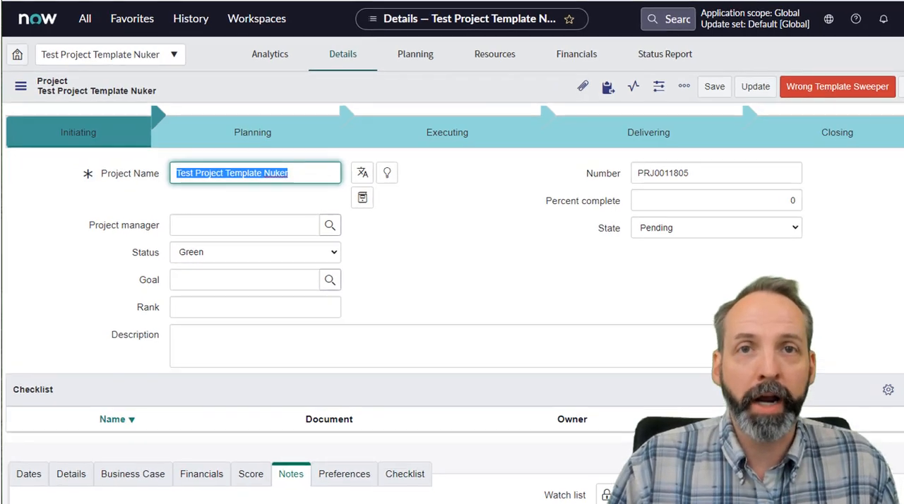
click(837, 86)
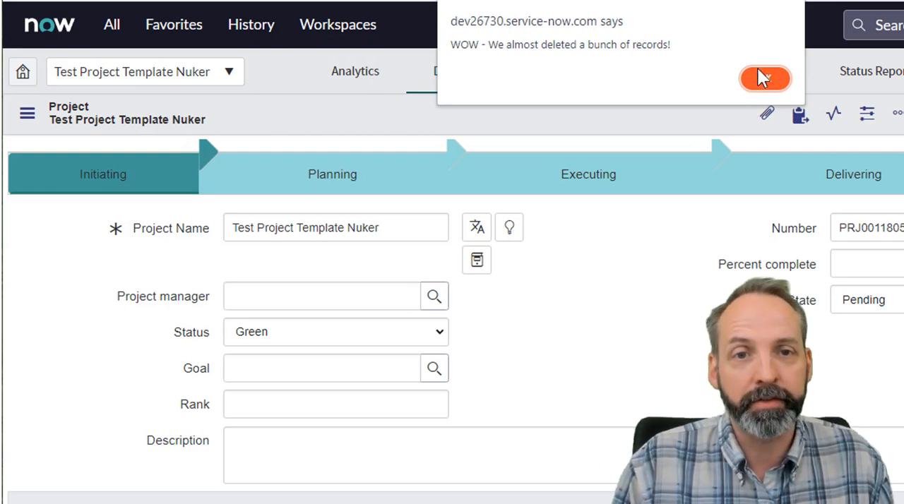
click(764, 79)
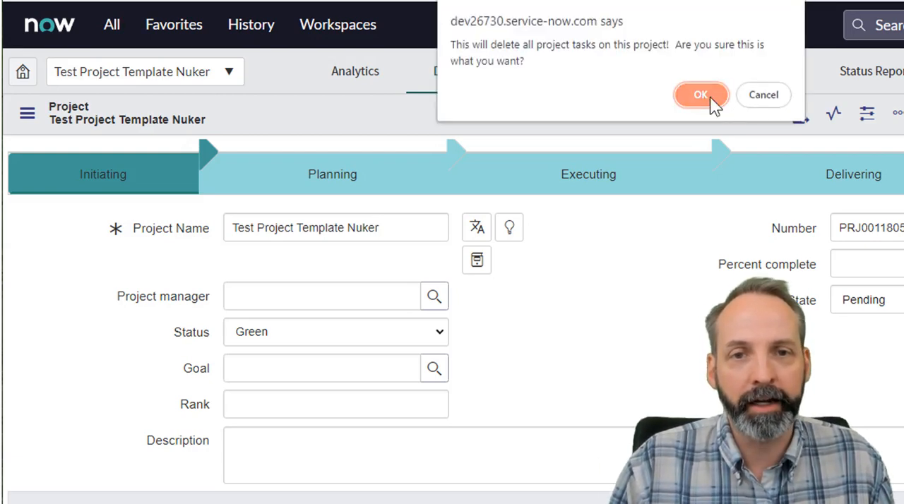
click(700, 94)
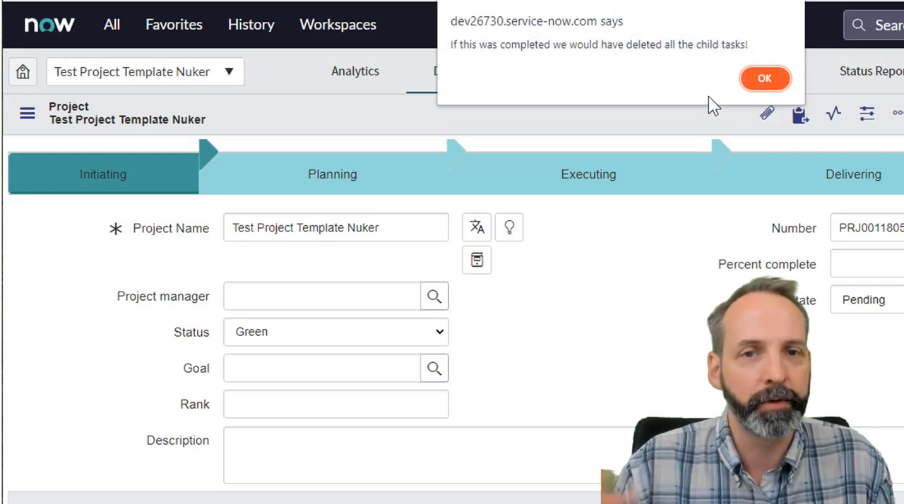
click(765, 79)
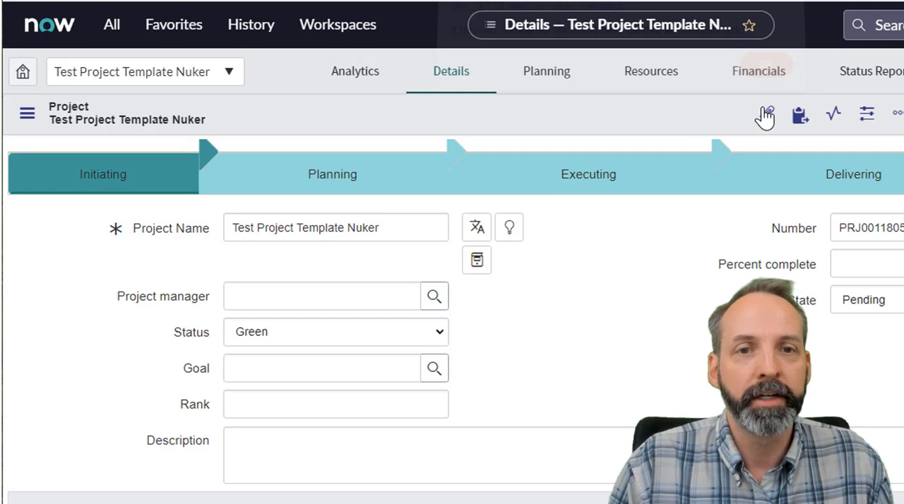
mouse_move(767, 114)
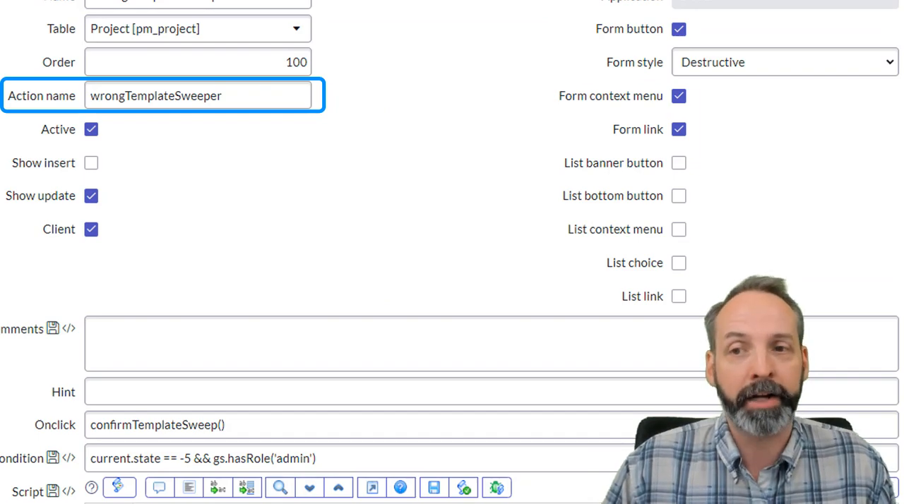
Review the updated script with the server-side work note and message, then save it.
scroll(down, 3)
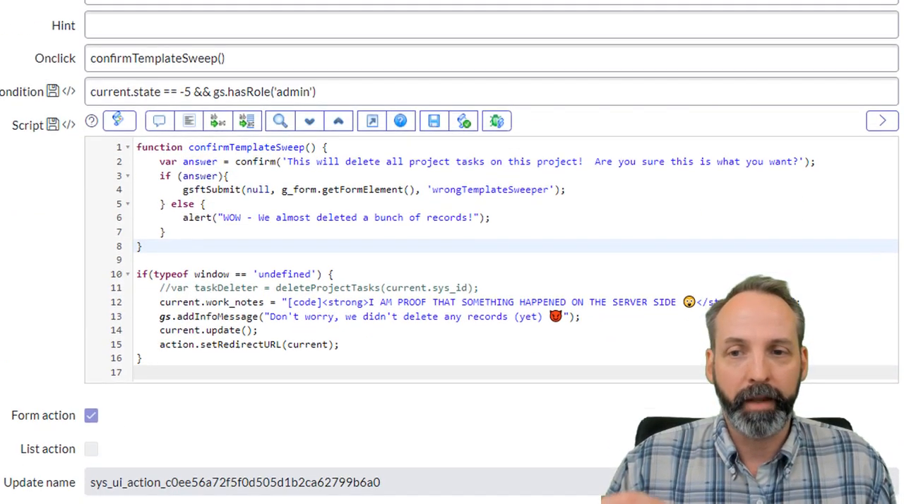
scroll(down, 3)
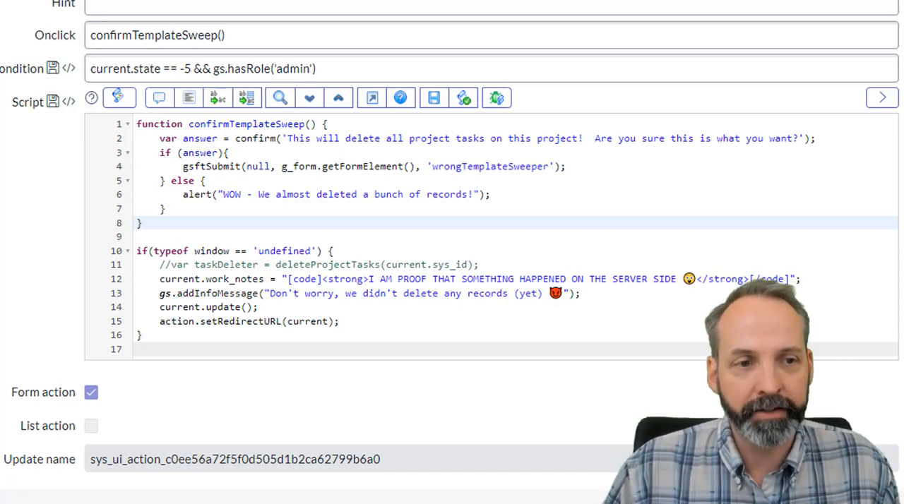
scroll(down, 3)
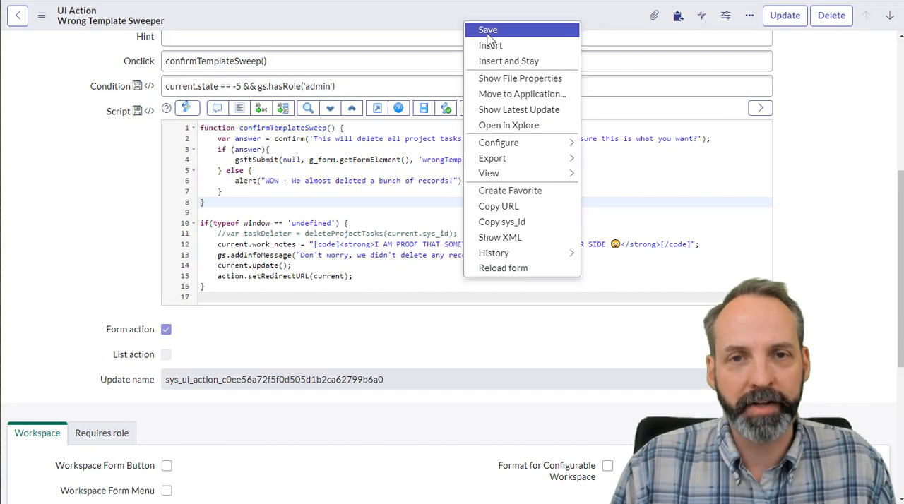
click(487, 29)
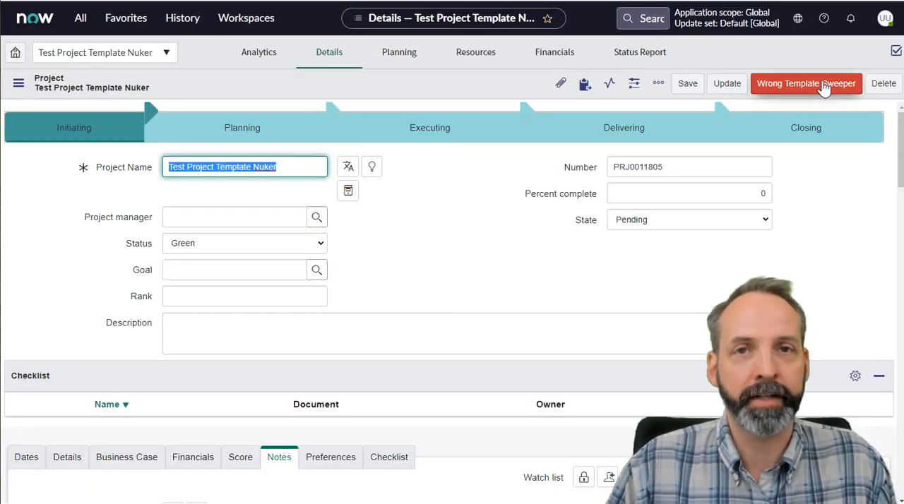
Run Wrong Template Sweeper, cancel the deletion, dismiss the near-miss alert and run it again.
click(806, 84)
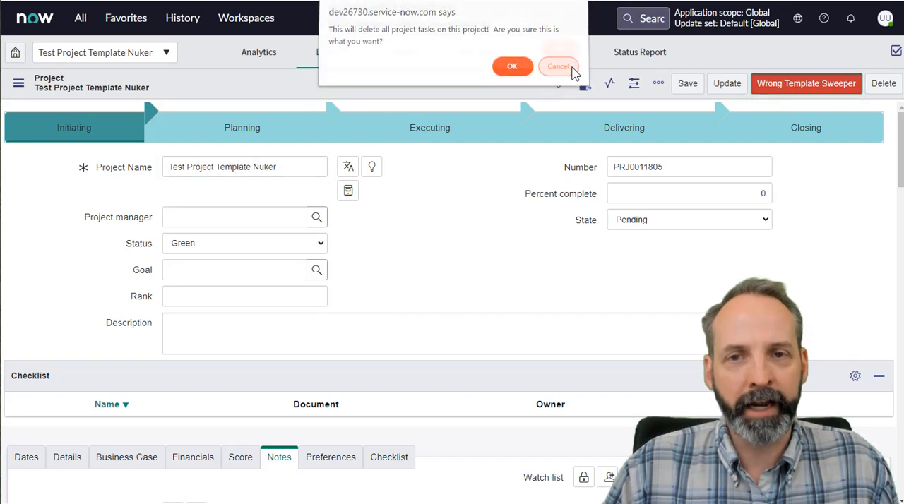
click(558, 65)
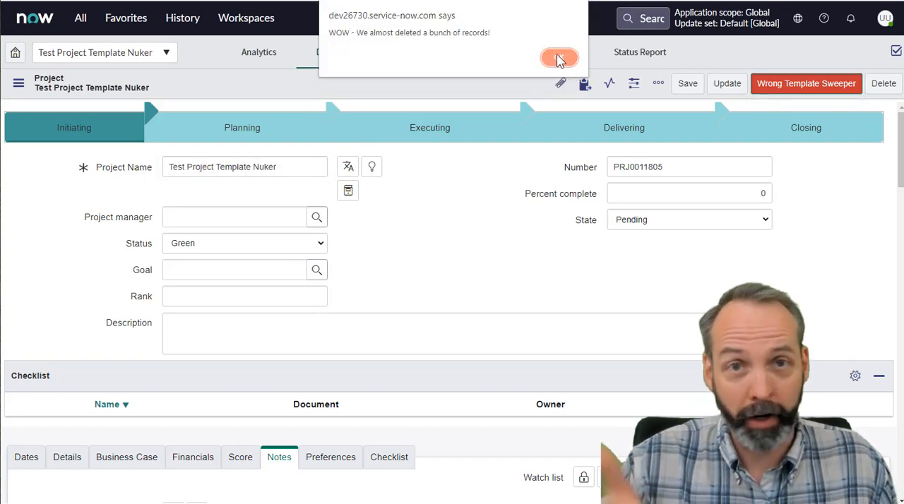
click(559, 58)
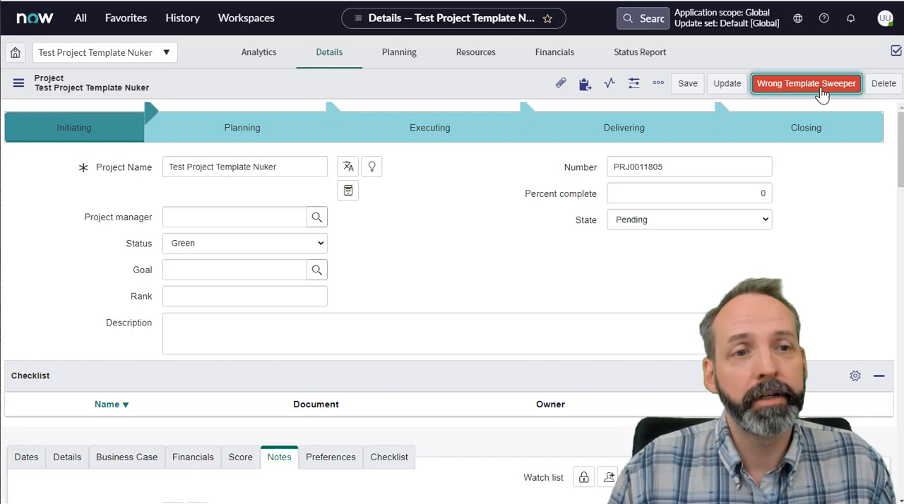
click(806, 83)
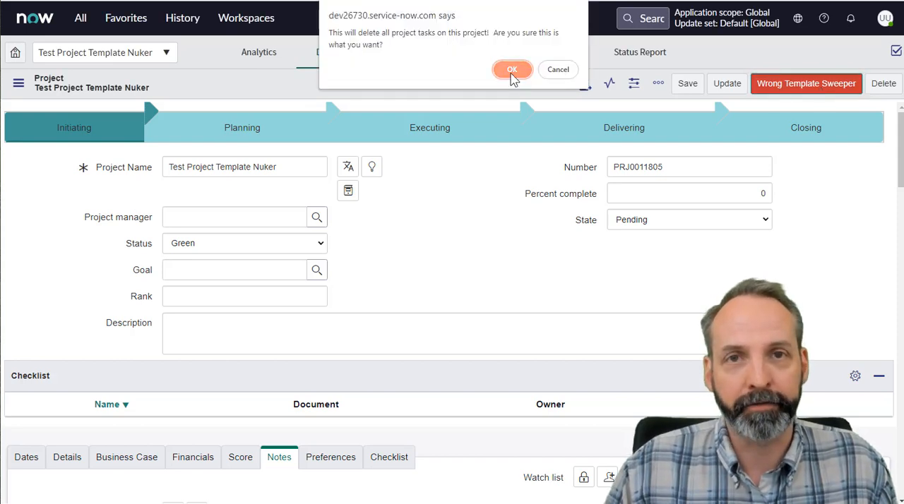
Confirm deleting all project tasks, read the nothing-deleted-yet notice, and reopen the sweeper's UI action.
click(512, 69)
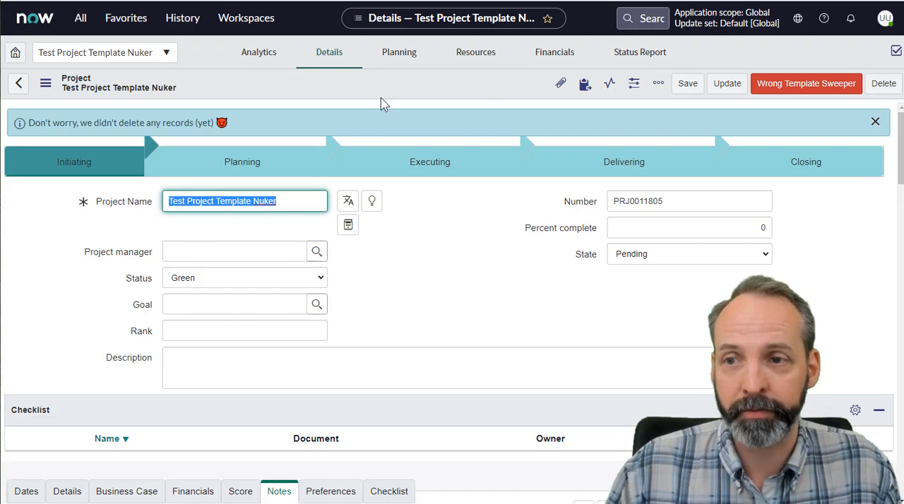
mouse_move(346, 129)
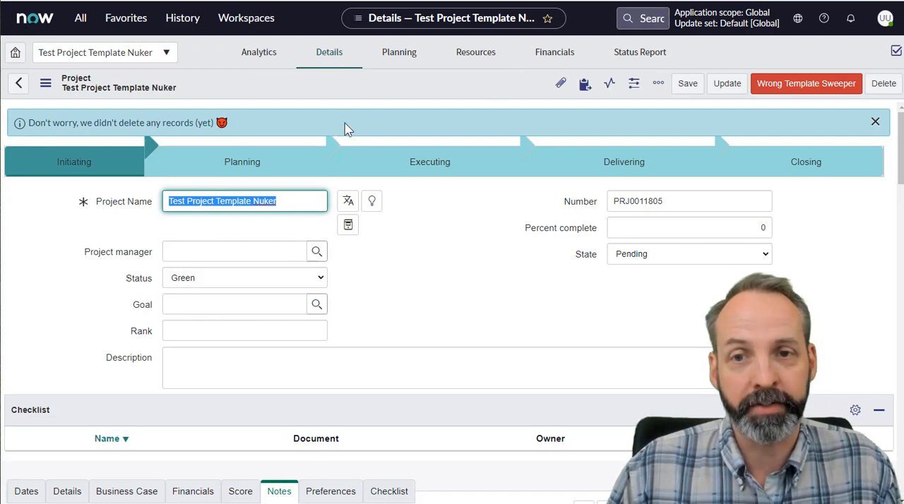
scroll(down, 3)
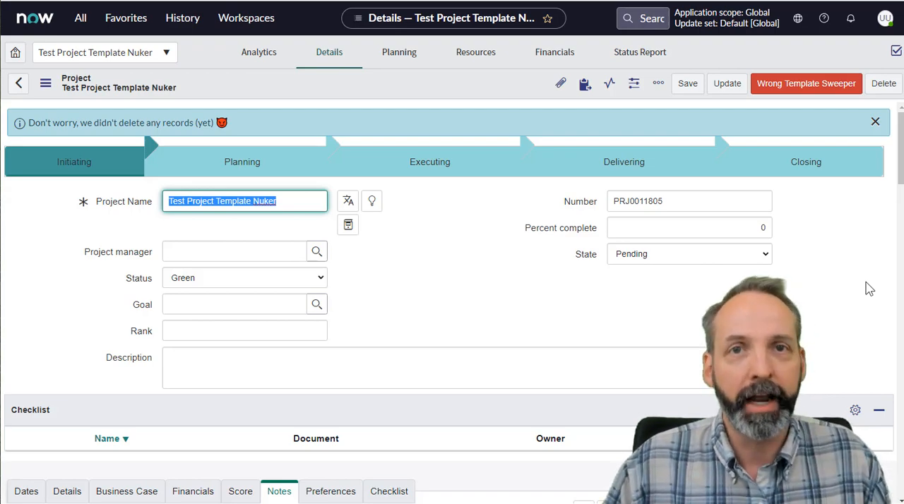
click(805, 83)
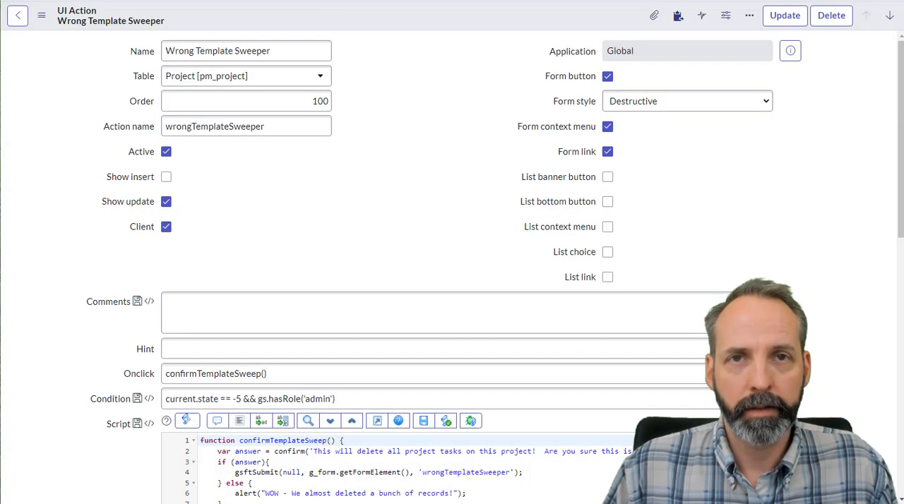
scroll(down, 3)
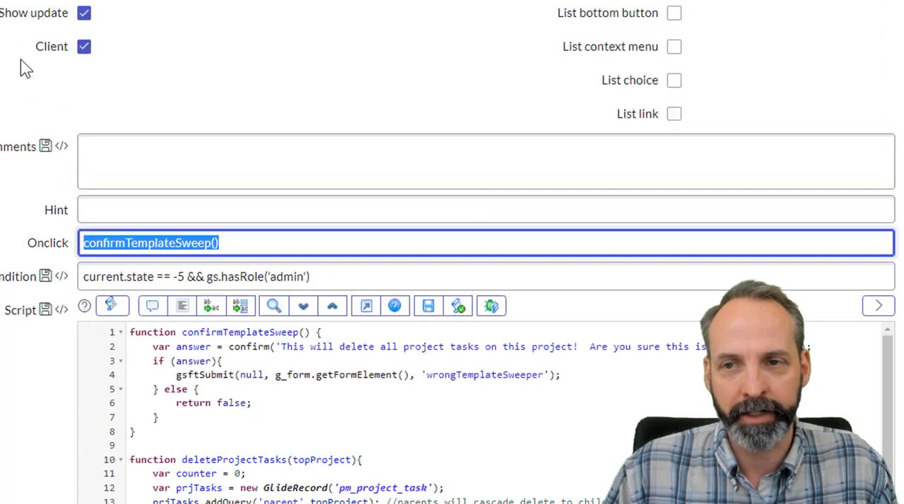
scroll(down, 3)
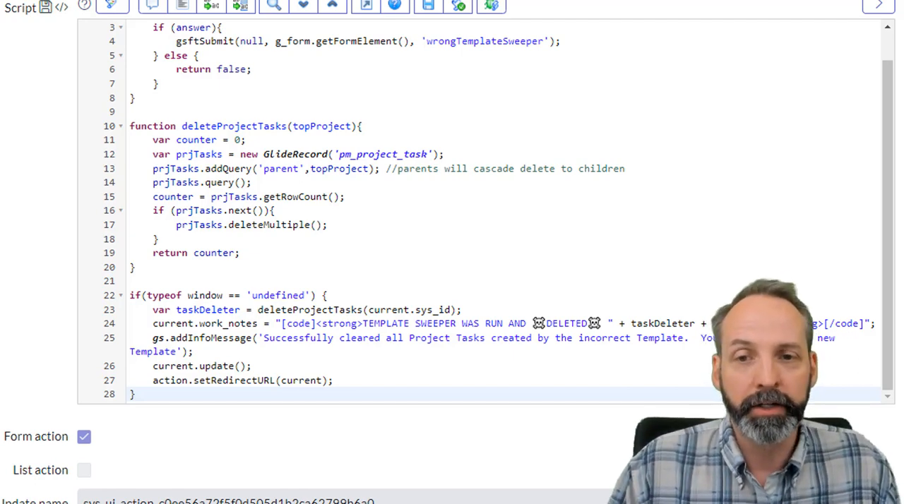
mouse_move(516, 241)
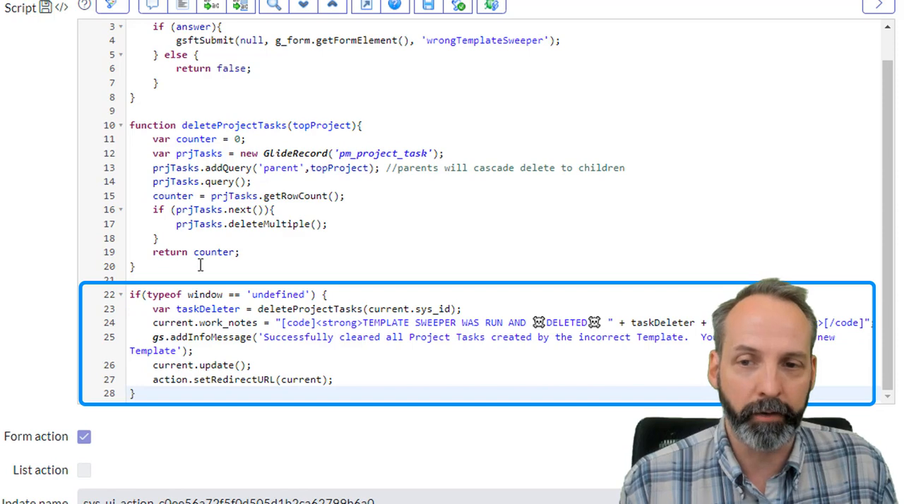
mouse_move(385, 309)
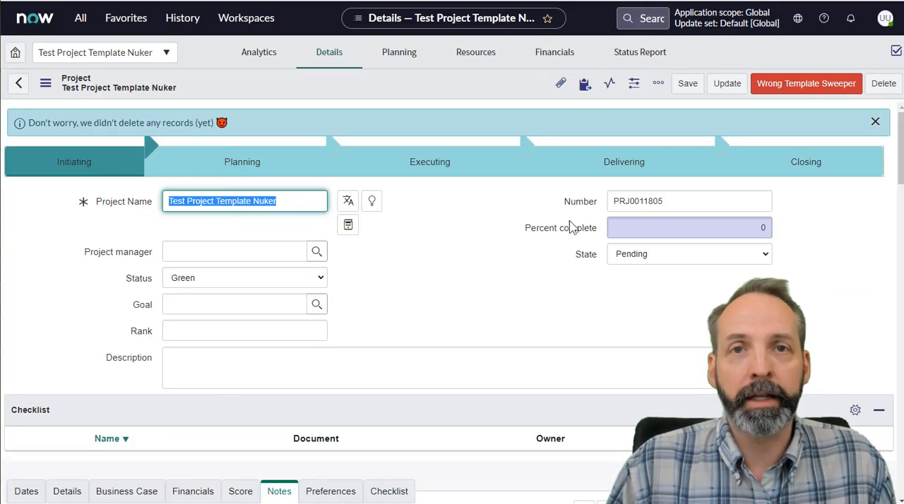
Show the Planning Console and expand Engagement and Discovery to reveal their subtasks.
click(399, 52)
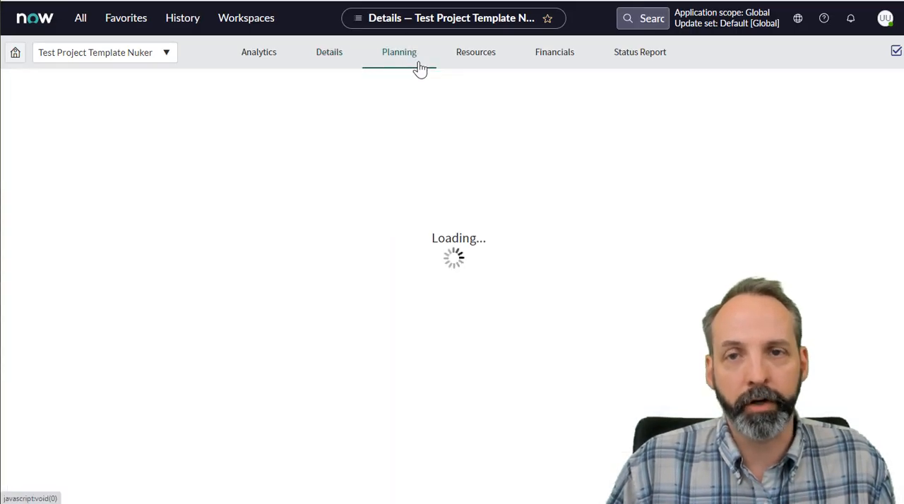
click(399, 52)
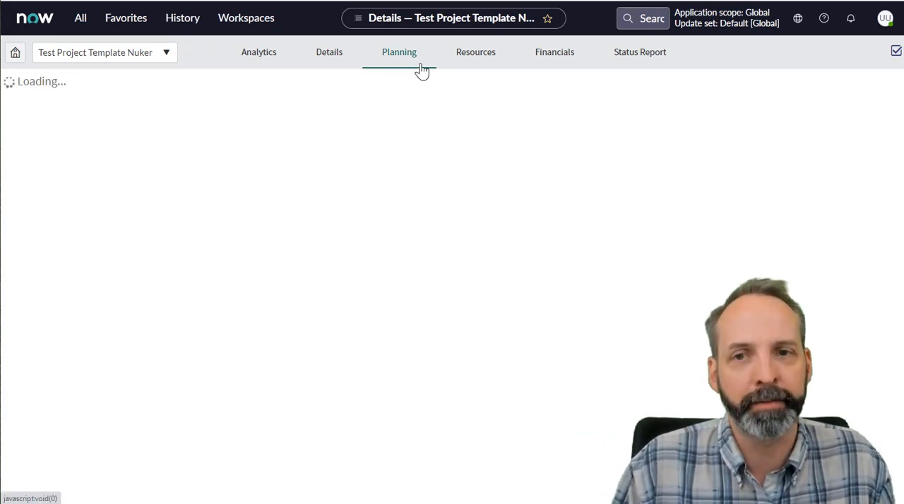
click(399, 52)
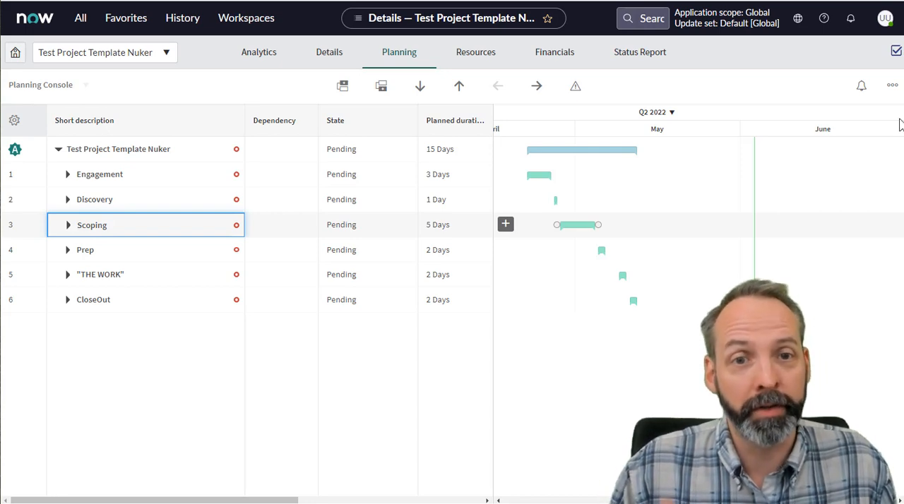
mouse_move(46, 174)
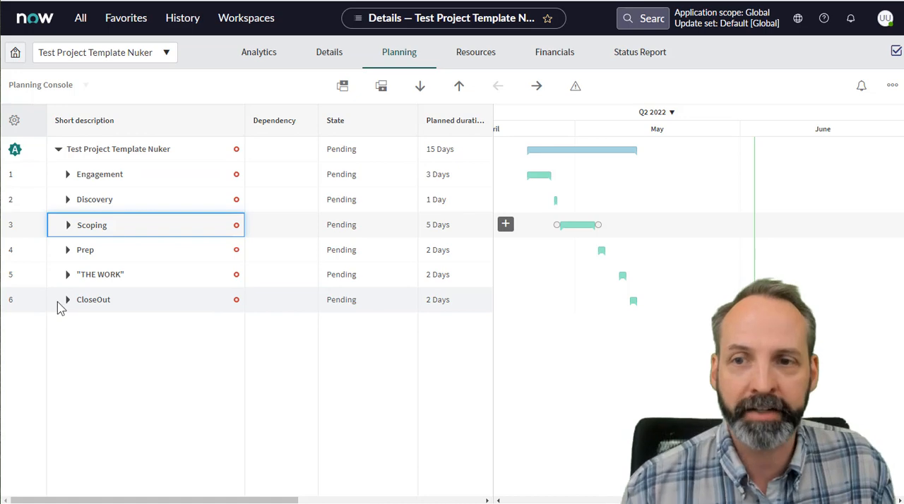
click(68, 174)
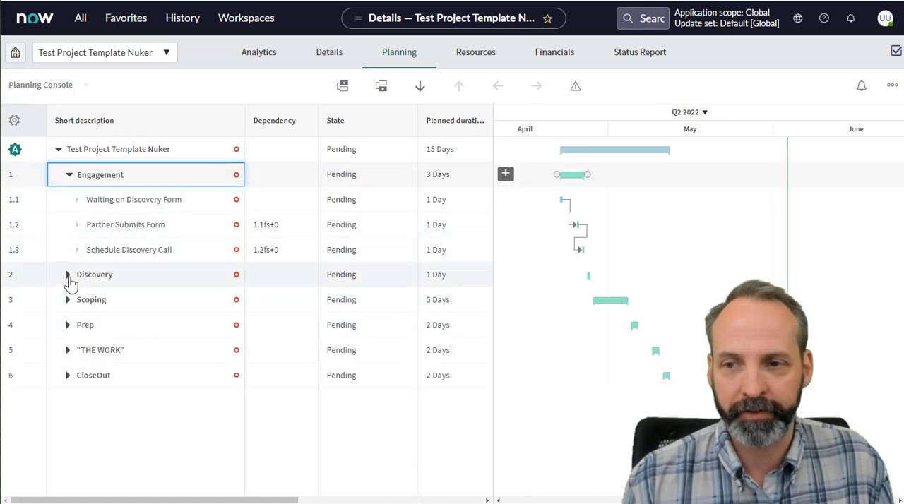
click(67, 275)
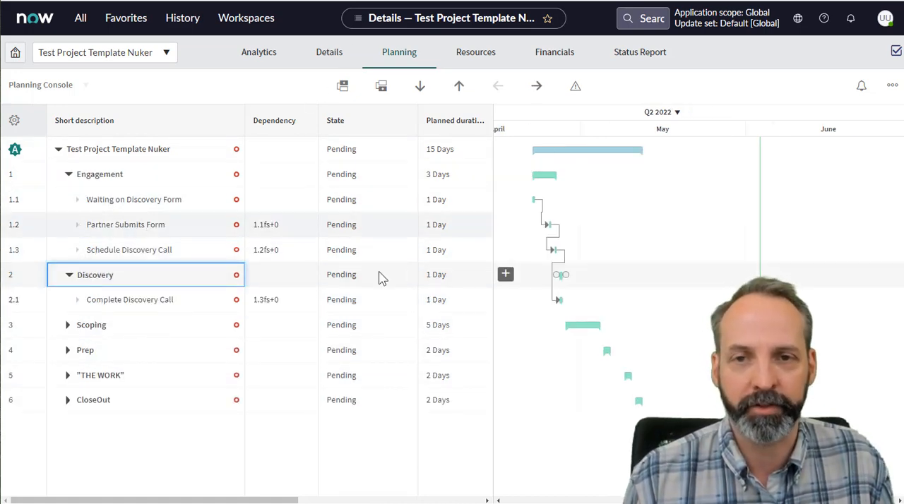
mouse_move(329, 51)
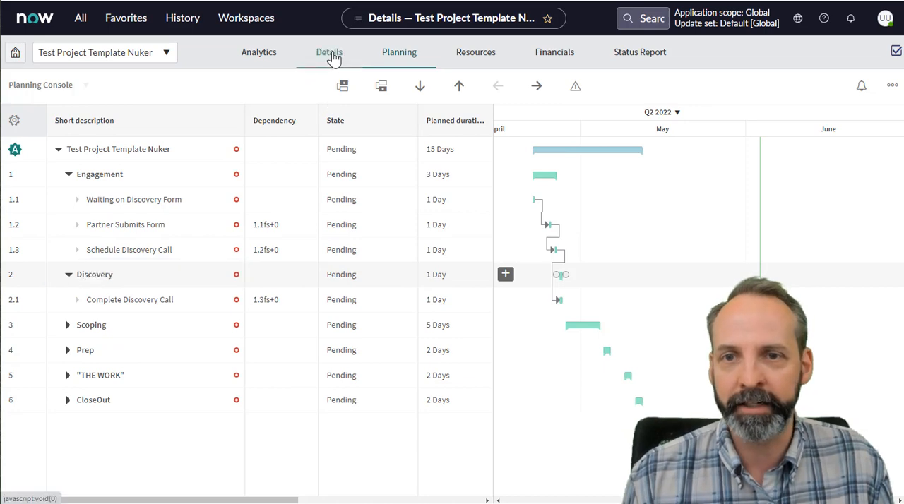
From the Details form, run Wrong Template Sweeper and confirm deleting all project tasks.
click(330, 51)
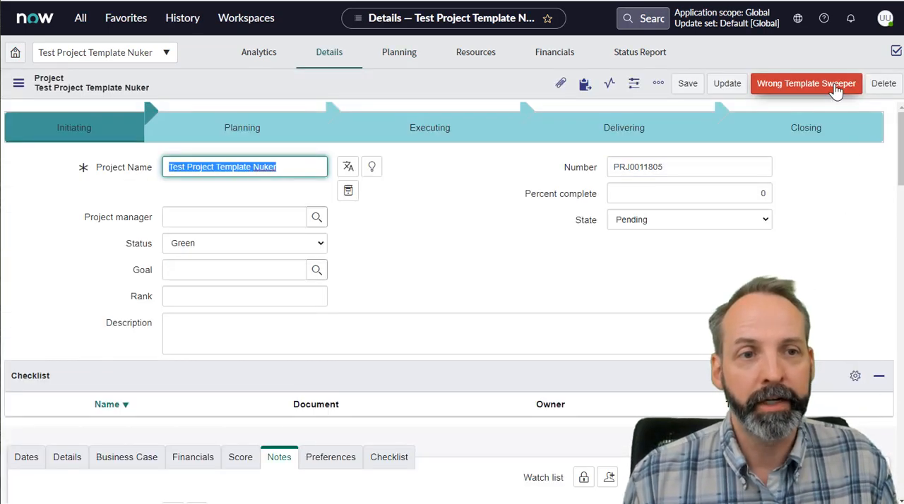
click(806, 84)
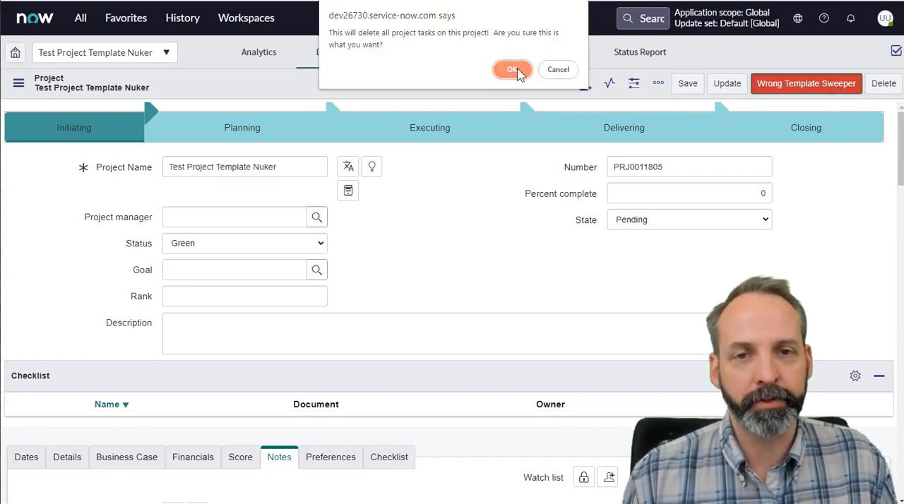
click(513, 70)
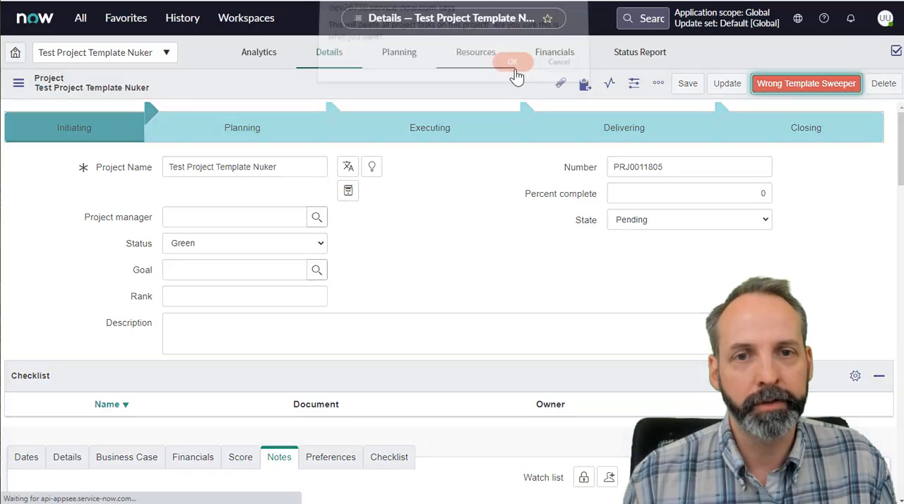
click(513, 62)
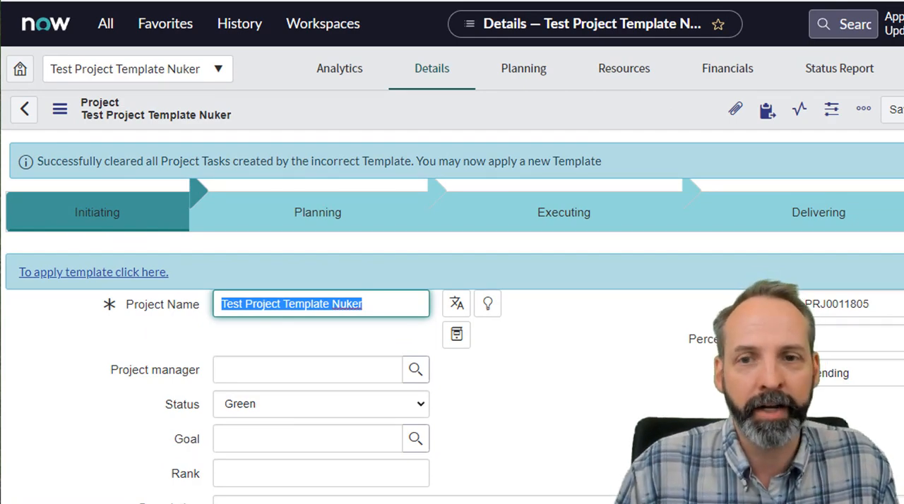
Read the six-records-deleted work note and show the planning view with no tasks left.
scroll(down, 3)
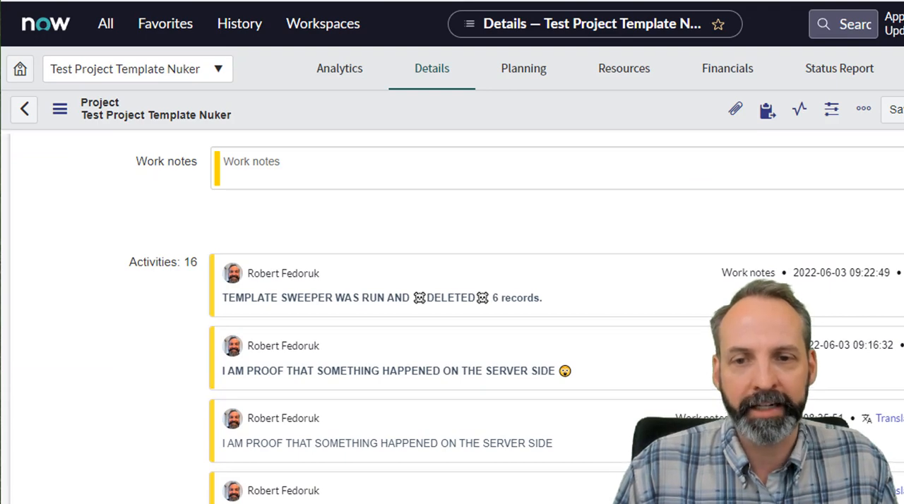
click(522, 67)
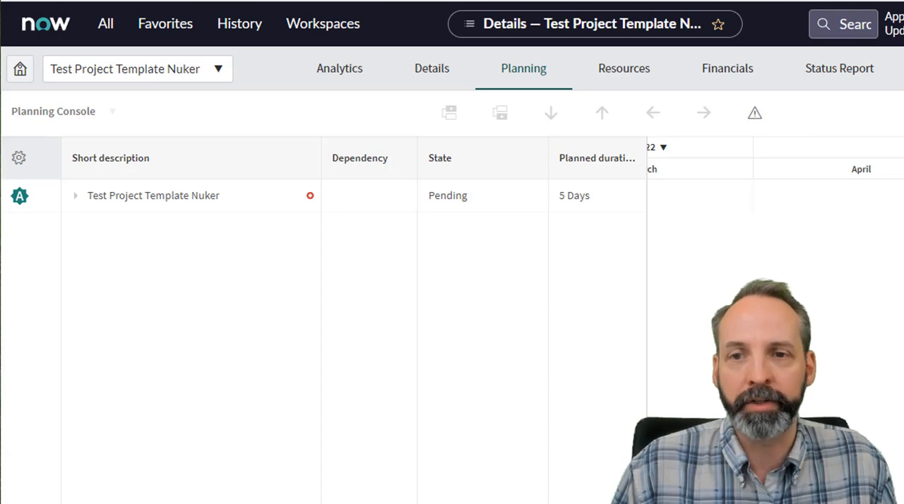
mouse_move(164, 366)
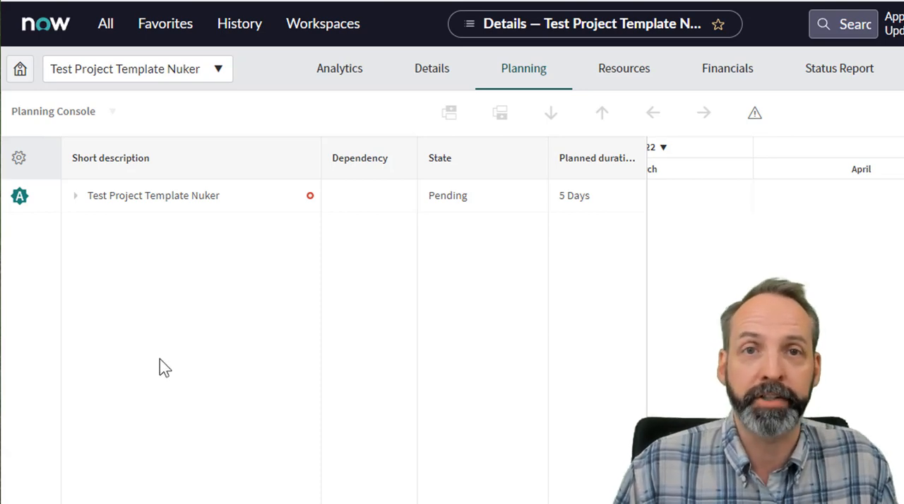